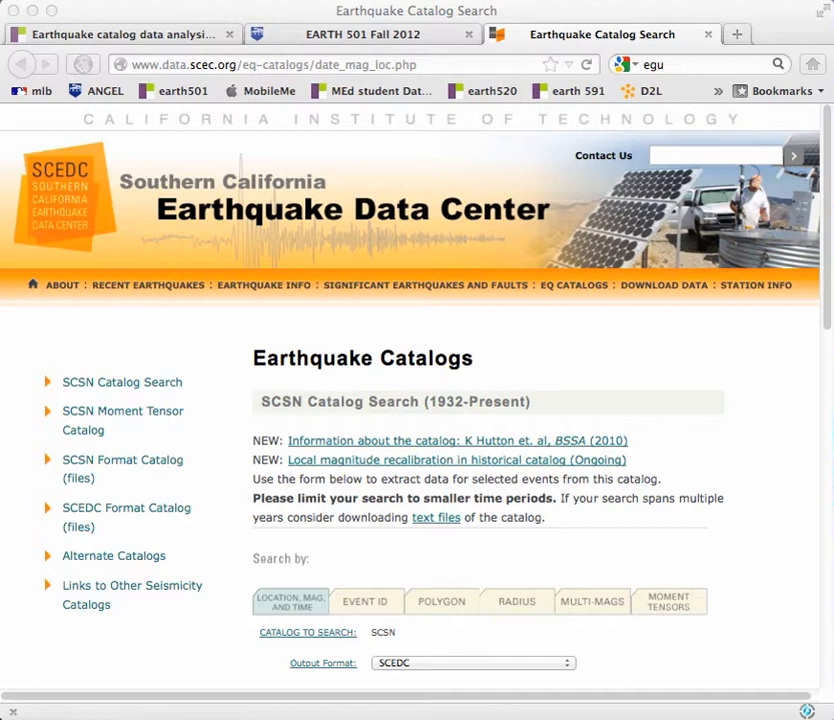
mouse_move(192, 636)
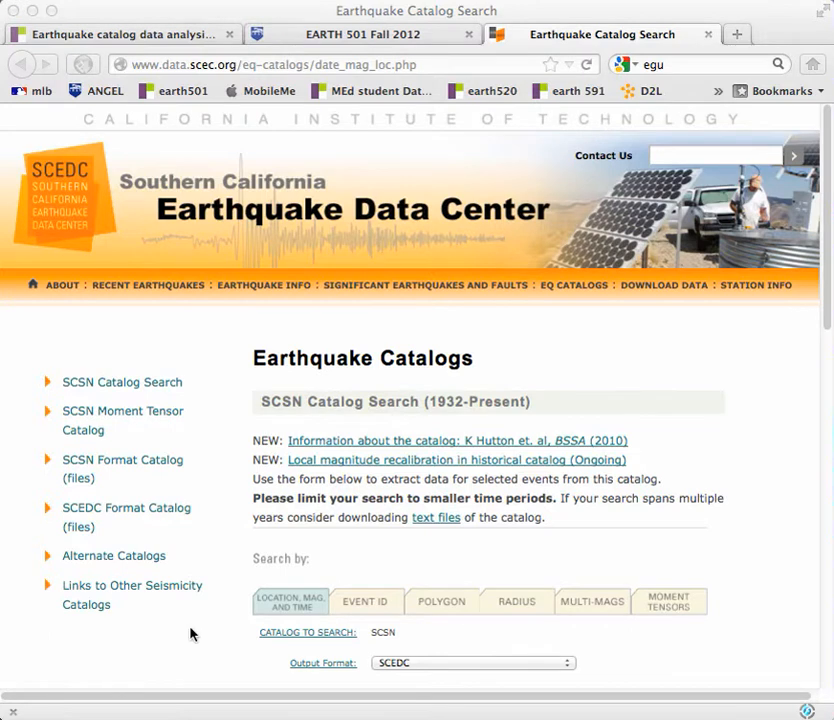
Scroll the catalog page down to the Search Parameters section of the form.
scroll(down, 3)
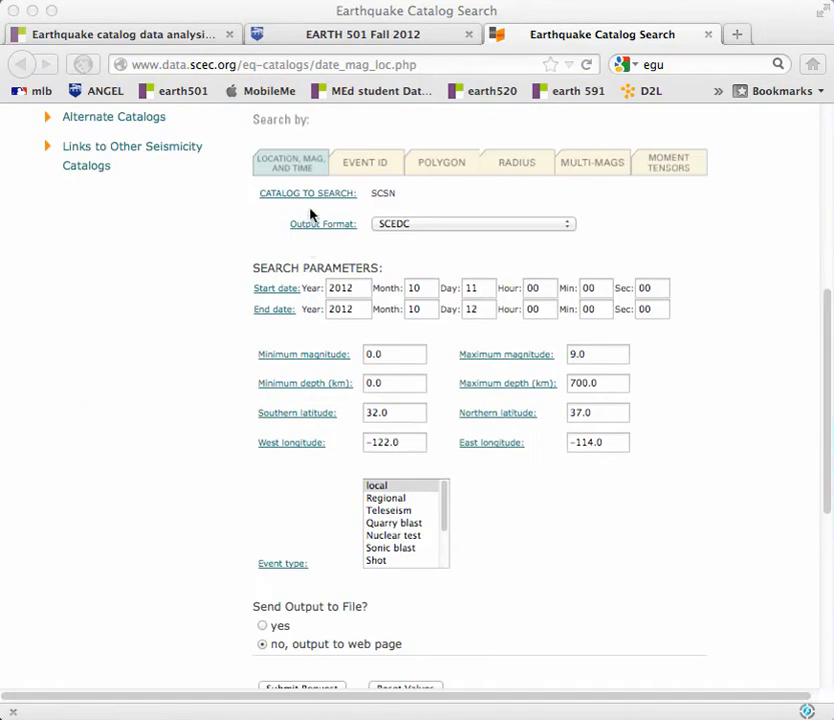
mouse_move(388, 238)
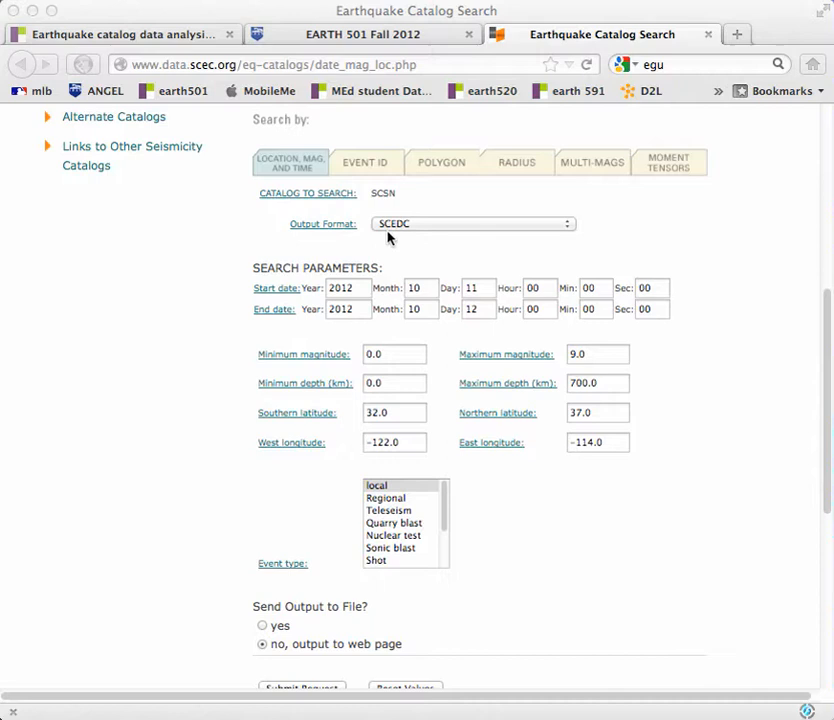
mouse_move(378, 290)
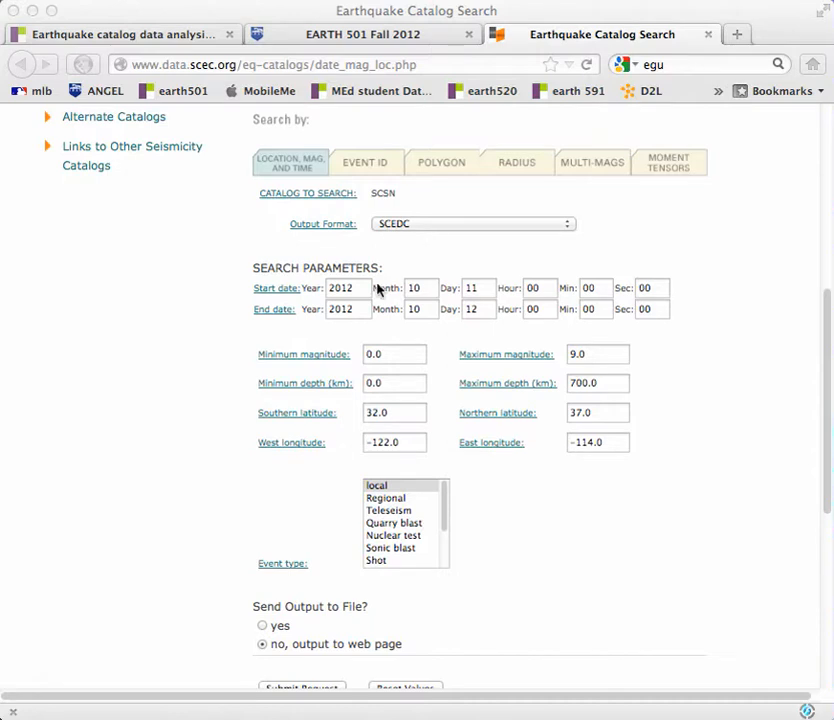
Set dates 2011/1/1–2012/1/1, latitudes 33.0–38.0 and west longitude -124.0.
click(344, 288)
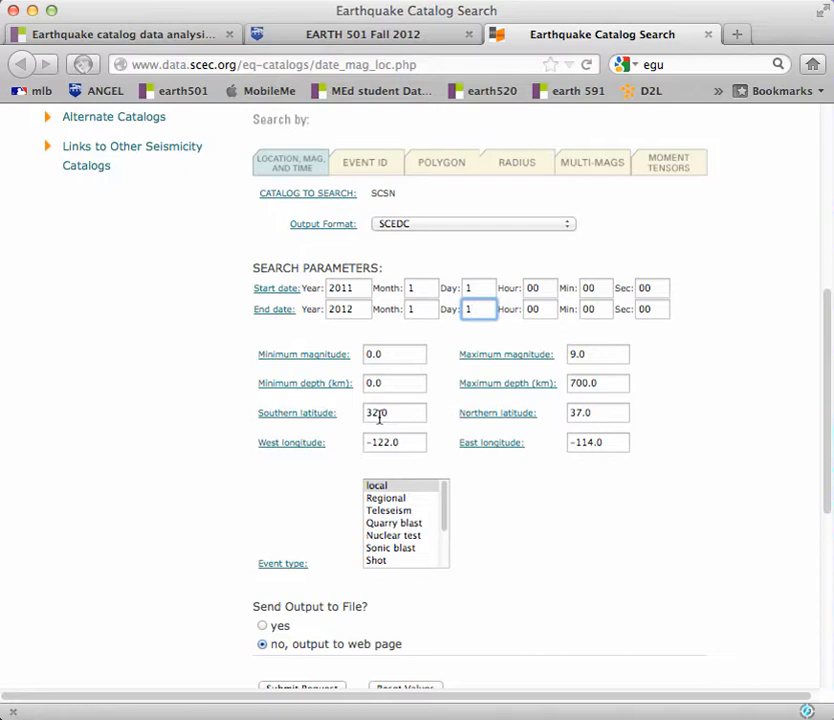
text(33.0)
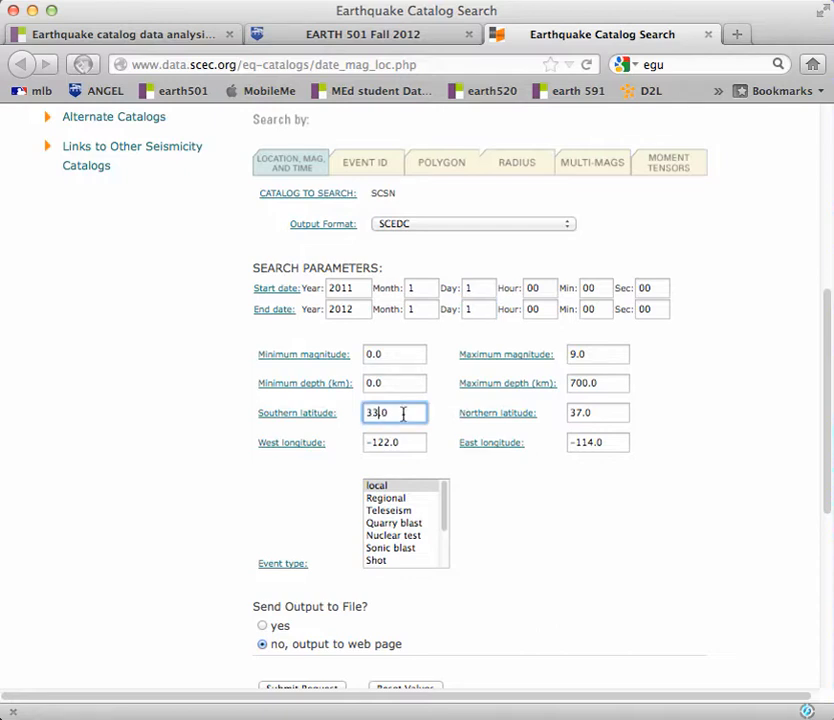
click(596, 412)
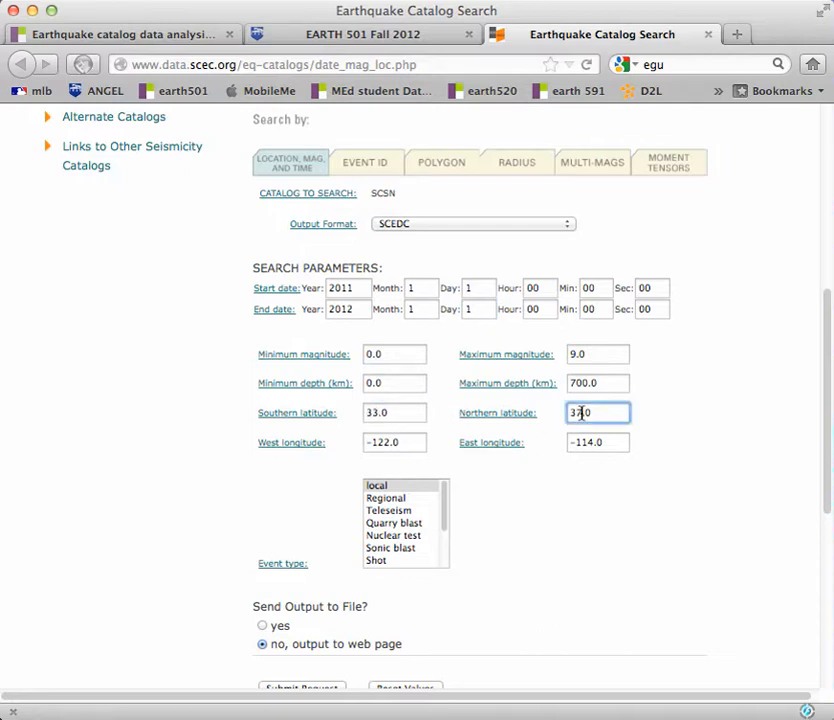
text(38.0)
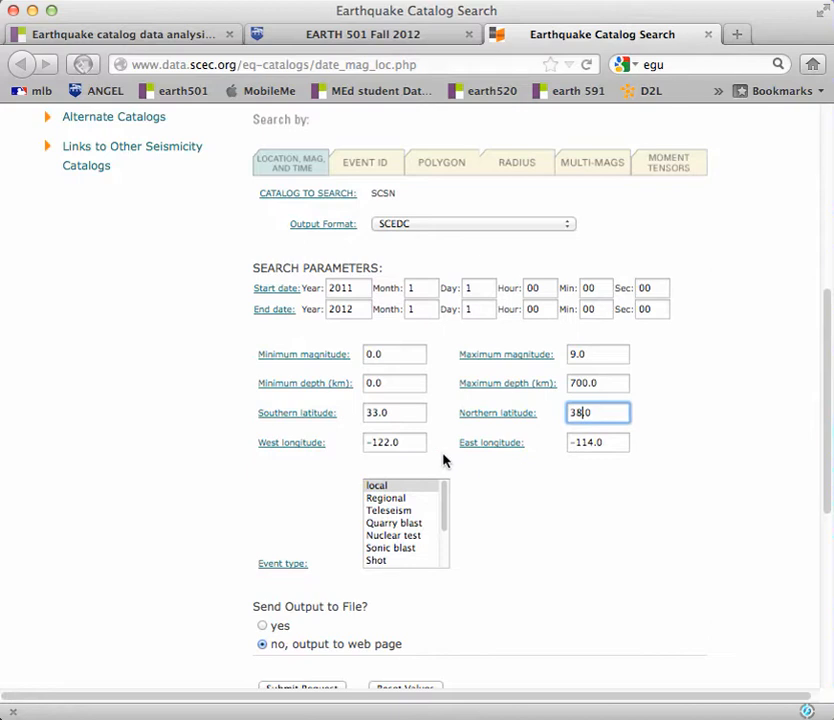
click(394, 442)
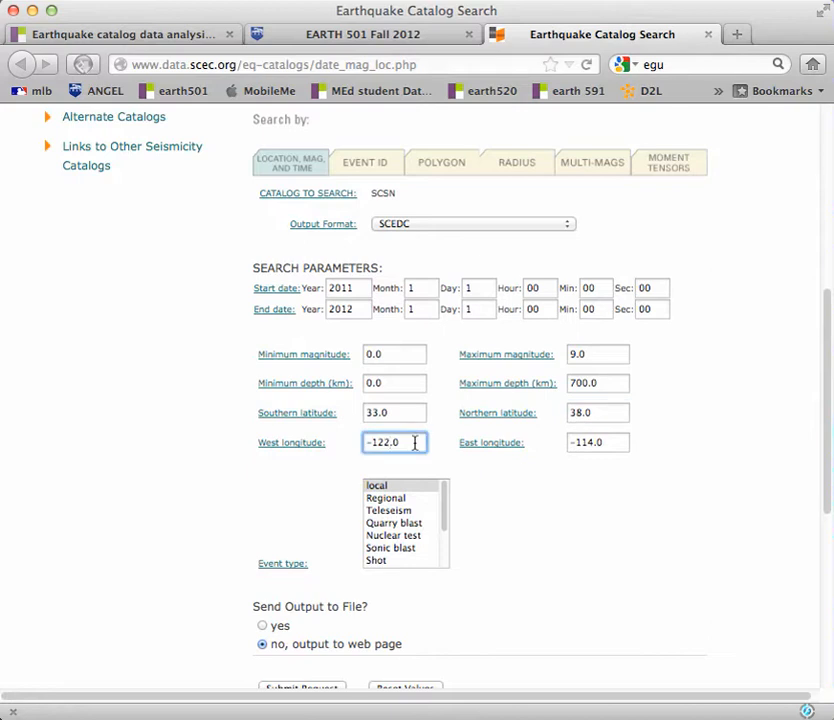
text(-124.0)
click(598, 442)
text(-119)
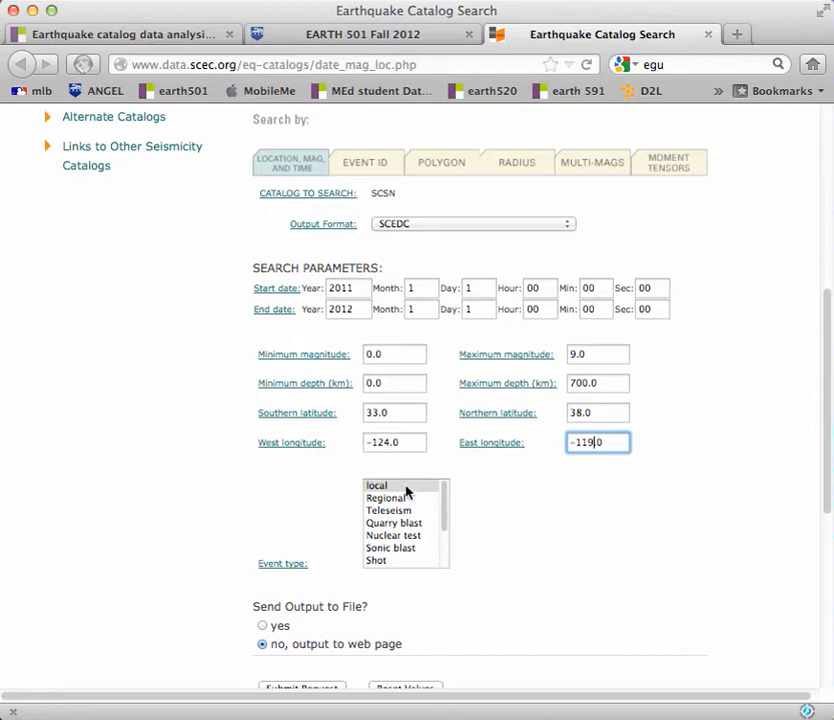
Select local, regional and teleseism events, send output to a file, and submit the request.
click(376, 486)
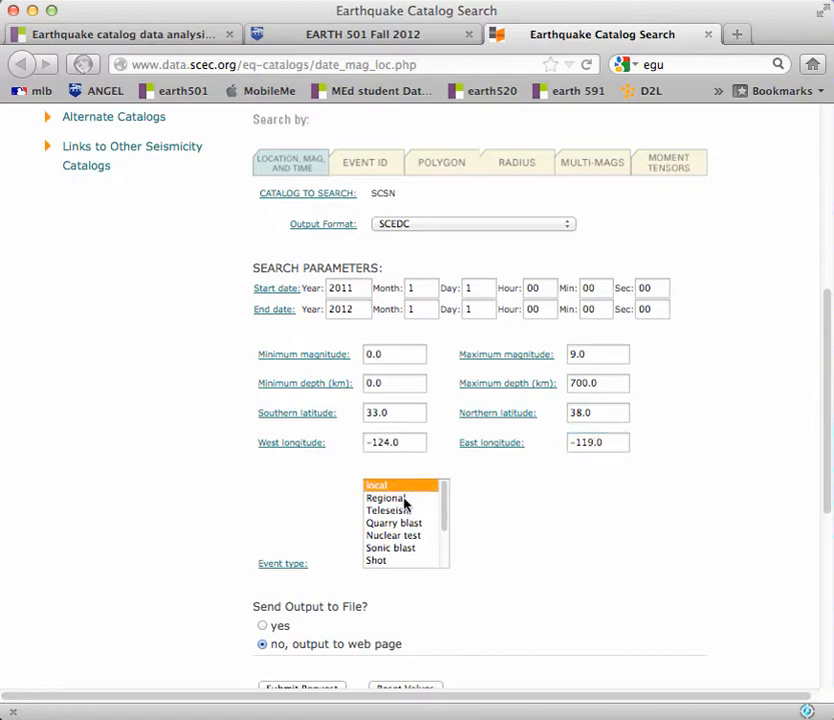
click(388, 510)
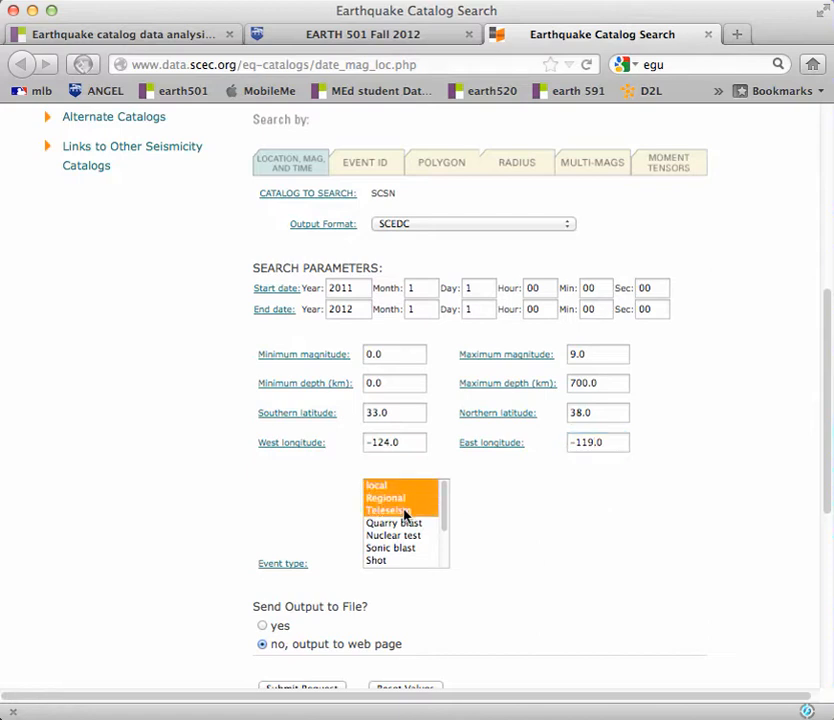
scroll(down, 3)
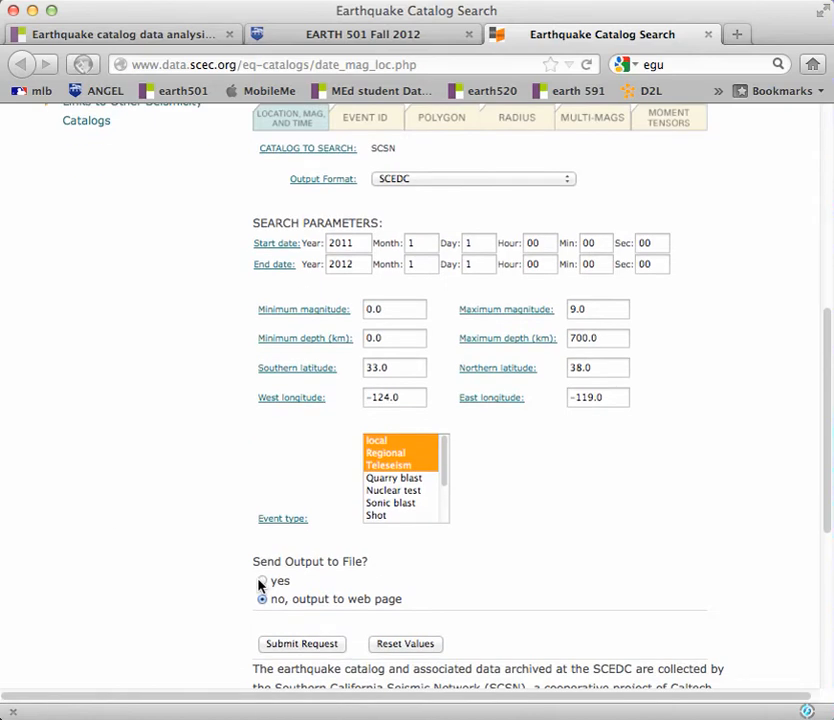
click(300, 644)
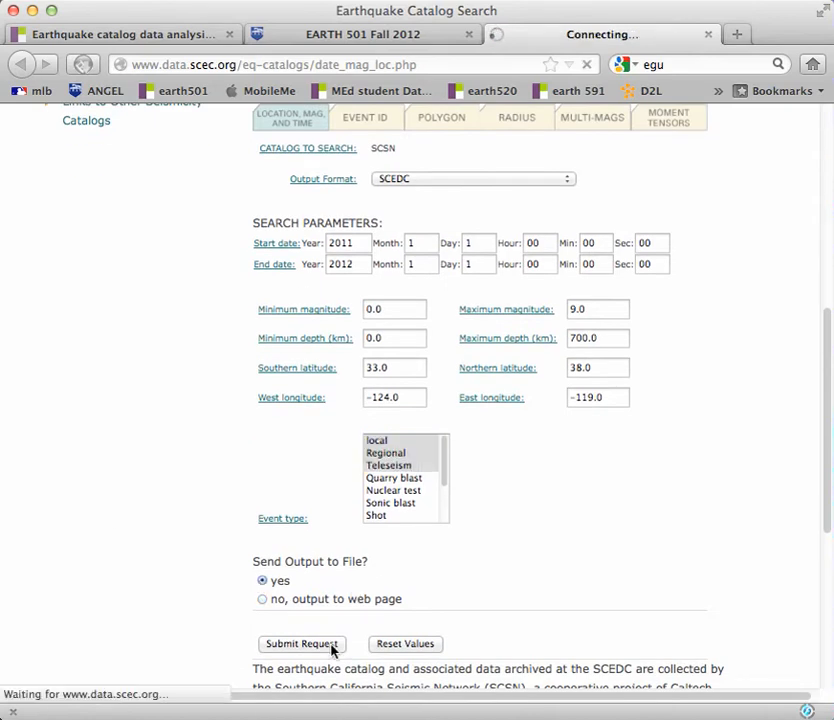
click(300, 644)
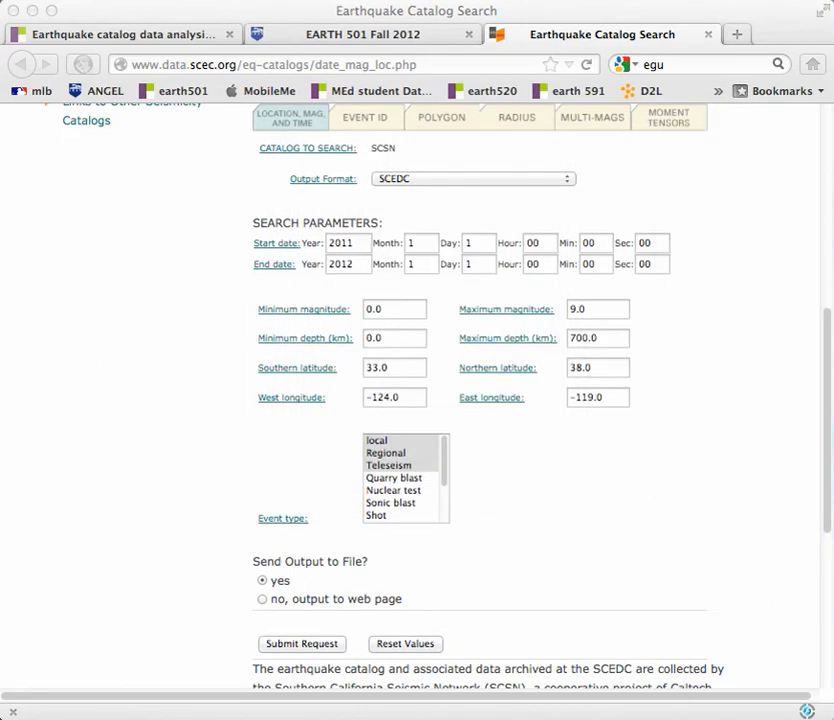
mouse_move(694, 400)
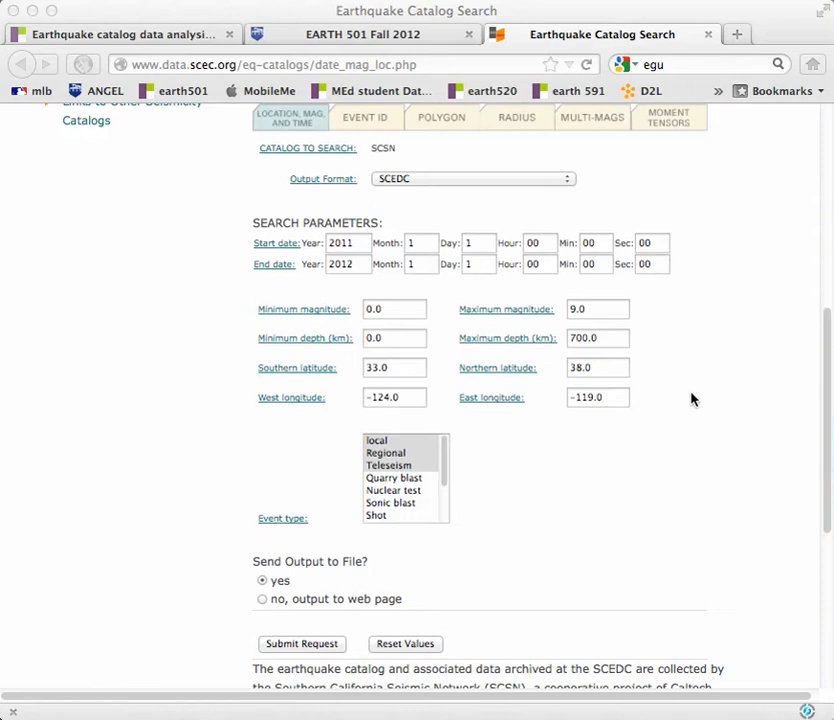
mouse_move(520, 208)
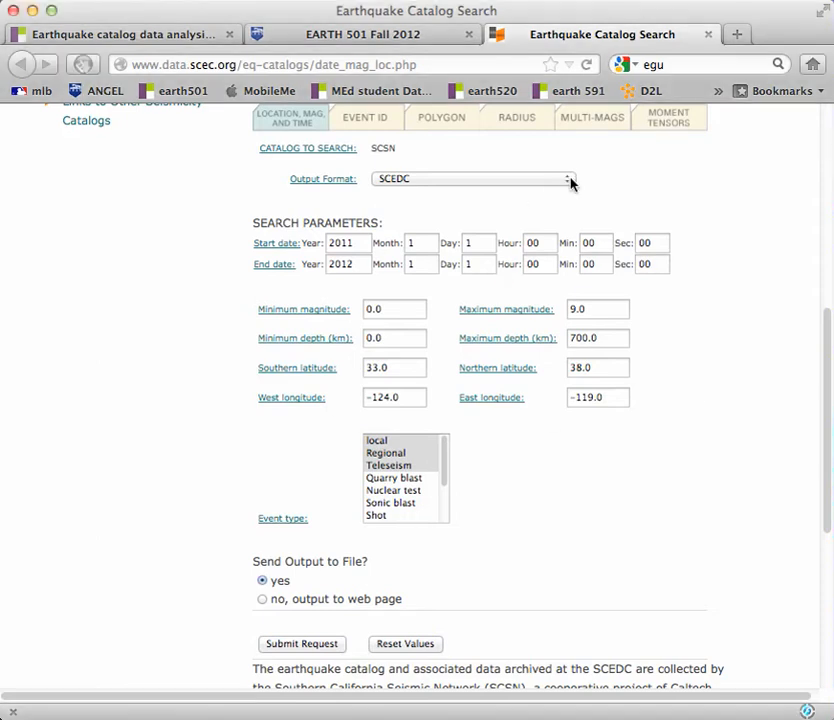
Switch the output format to Google Map shown on the web page and resubmit.
click(568, 178)
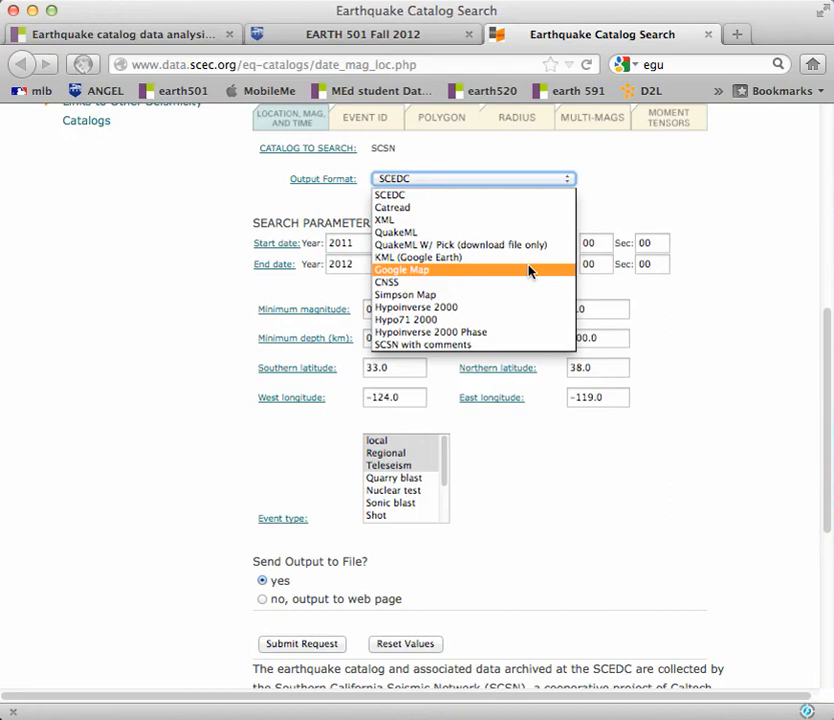
click(400, 268)
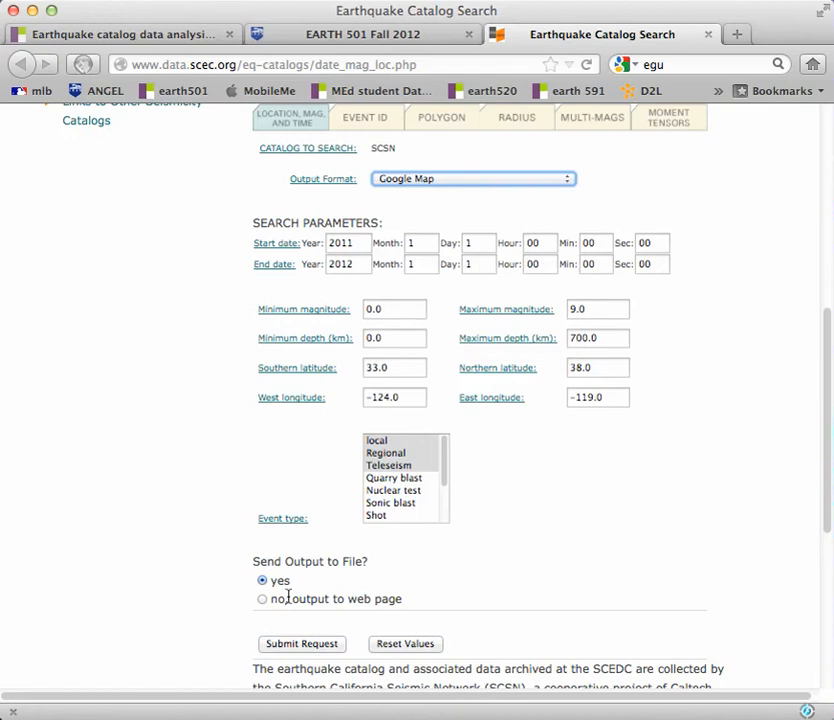
click(262, 598)
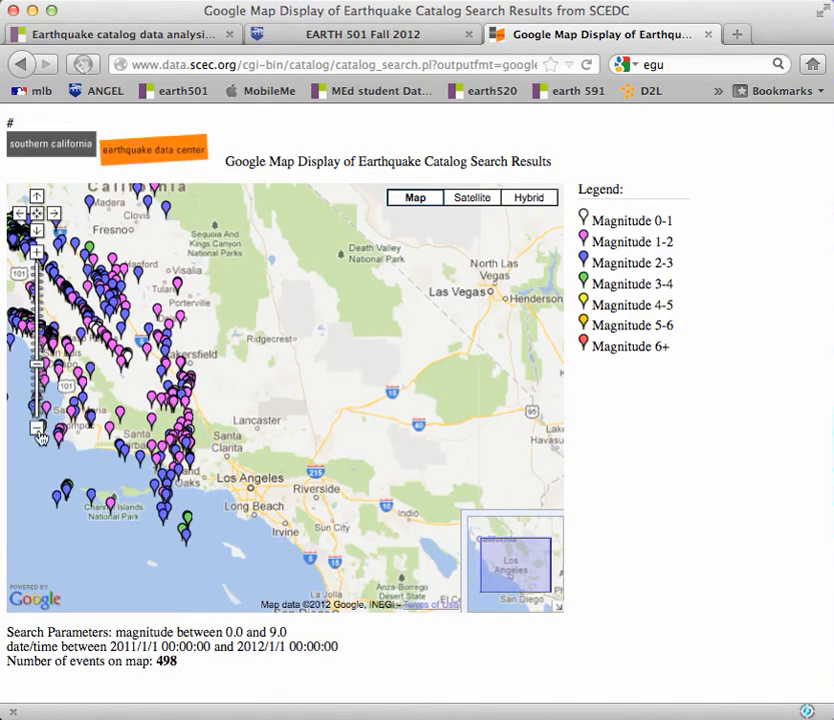
Zoom the results map out to show all 498 plotted 2011 earthquakes.
click(36, 428)
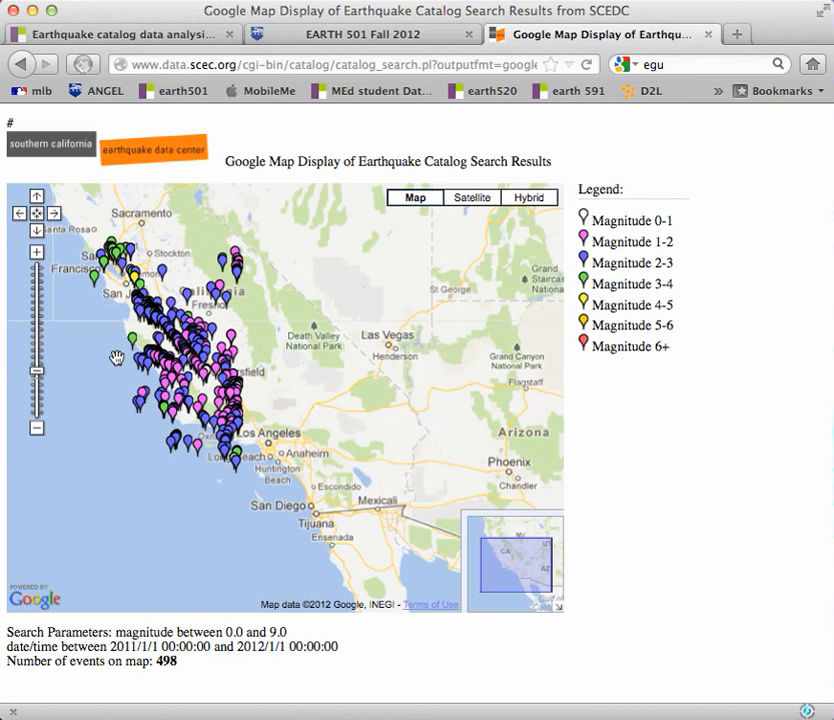